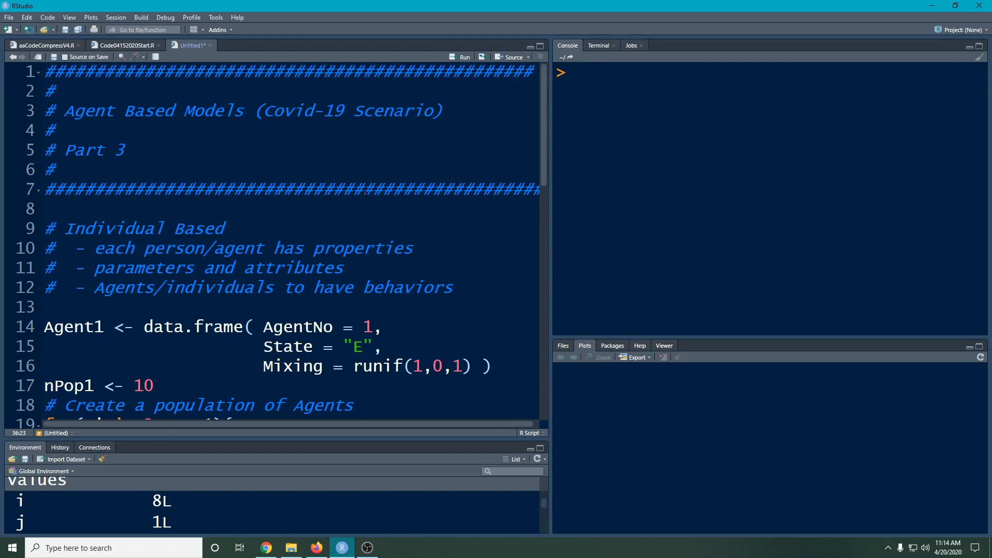
Run the ten-agent creation code (lines 14–24) and print Agent1 with states and mixing values.
{"action": "scroll", "scroll_direction": "down", "scroll_amount": 3}
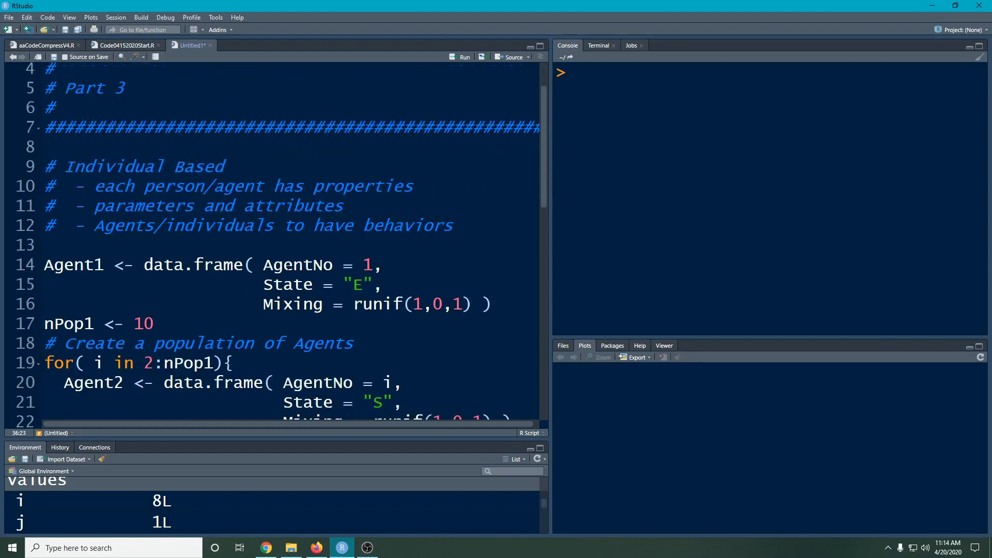
{"action": "scroll", "scroll_direction": "down", "scroll_amount": 3}
{"action": "type", "text": "Agent1"}
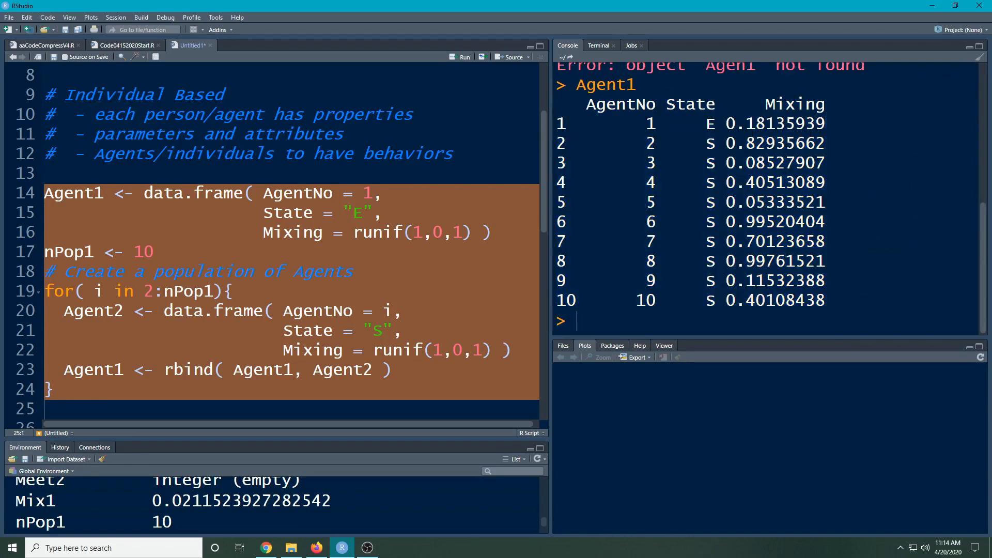
{"action": "double_click", "coordinate": [775, 124]}
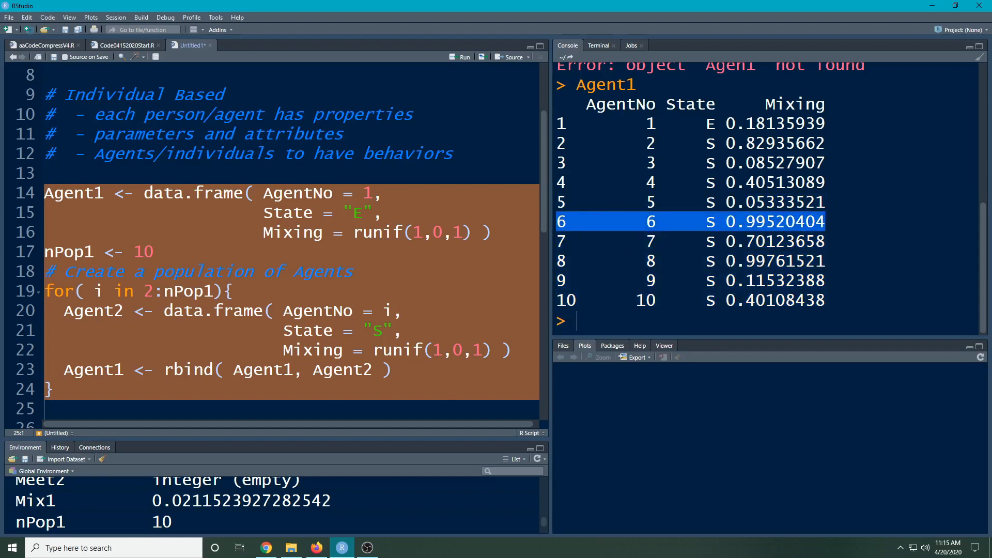
{"action": "mouse_move", "coordinate": [304, 276]}
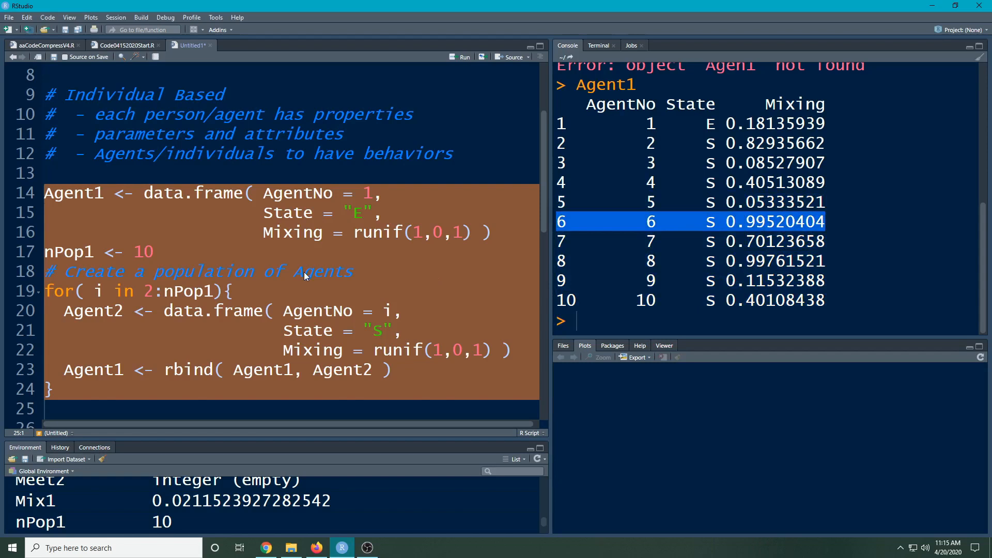
{"action": "mouse_move", "coordinate": [305, 277]}
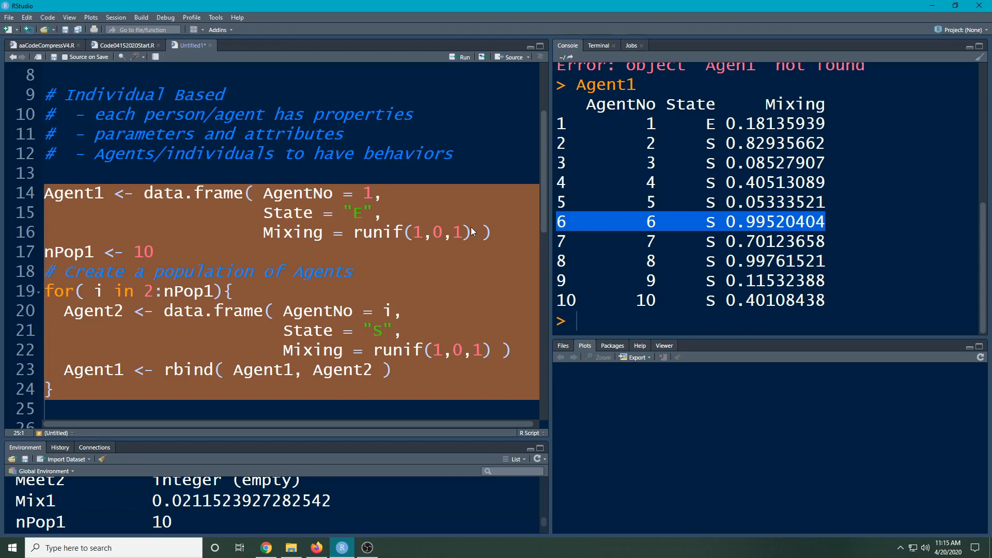
{"action": "mouse_move", "coordinate": [407, 251]}
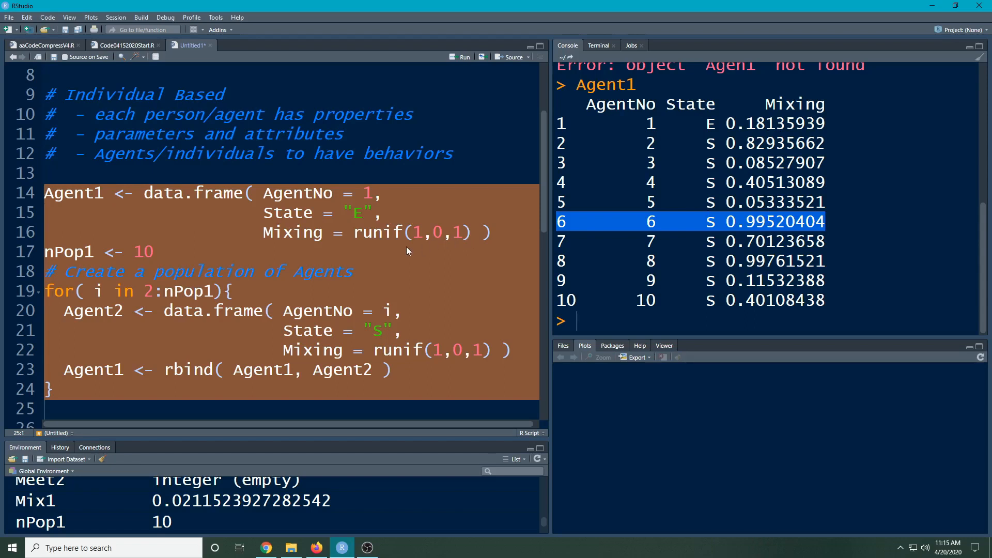
Append ' + 1' to the Meet1 round() line and add a new argument line after replace = TRUE.
{"action": "scroll", "scroll_direction": "down", "scroll_amount": 3}
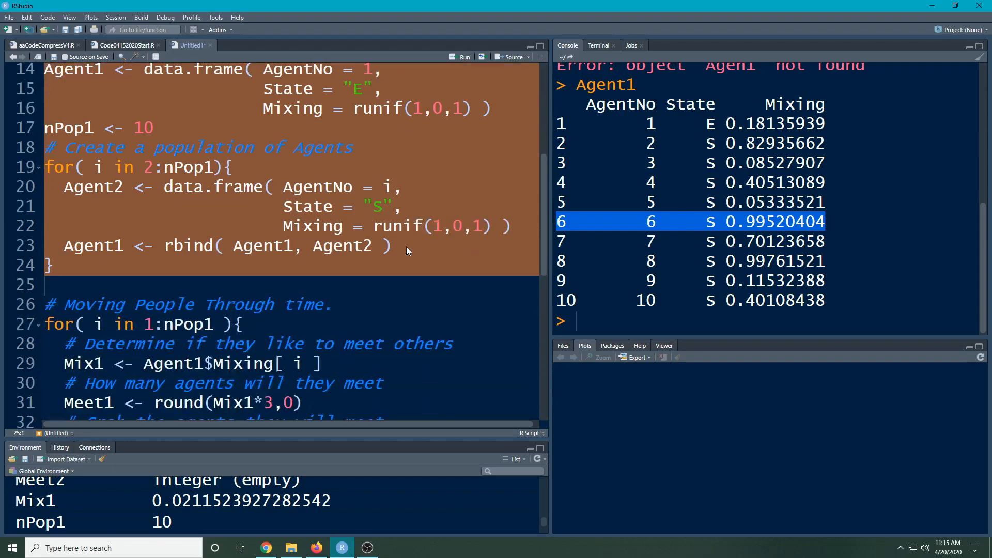
{"action": "scroll", "scroll_direction": "down", "scroll_amount": 3}
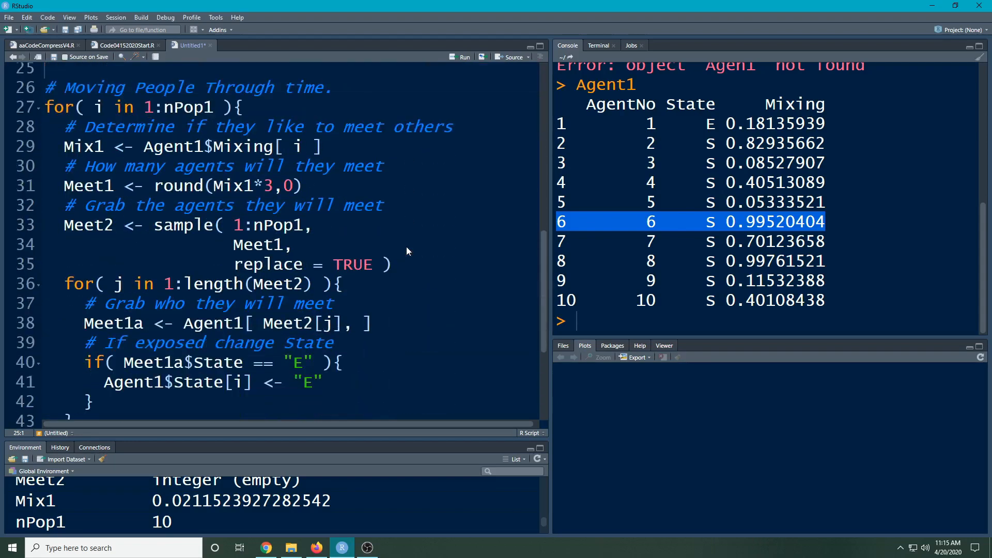
{"action": "left_click", "coordinate": [375, 264]}
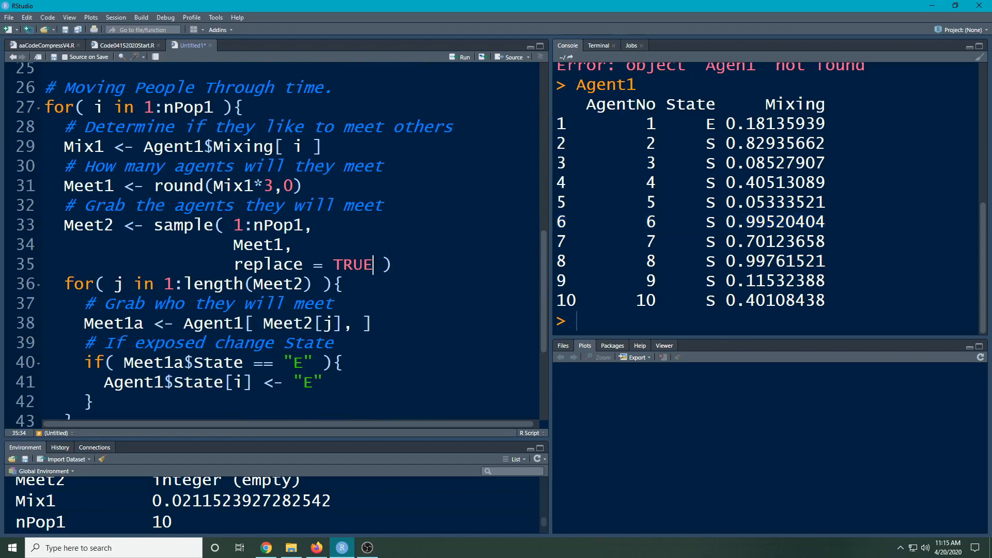
{"action": "left_click", "coordinate": [63, 225]}
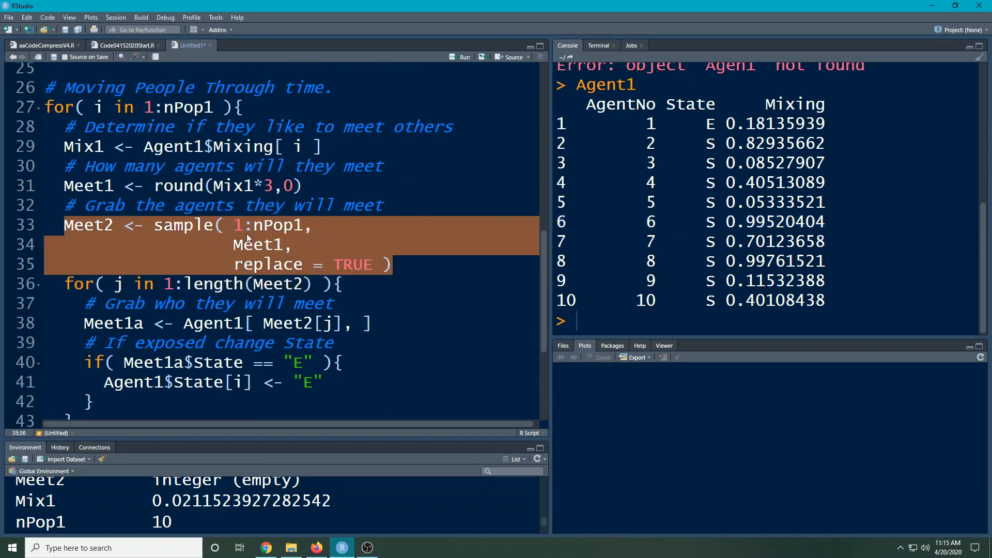
{"action": "left_click", "coordinate": [154, 185]}
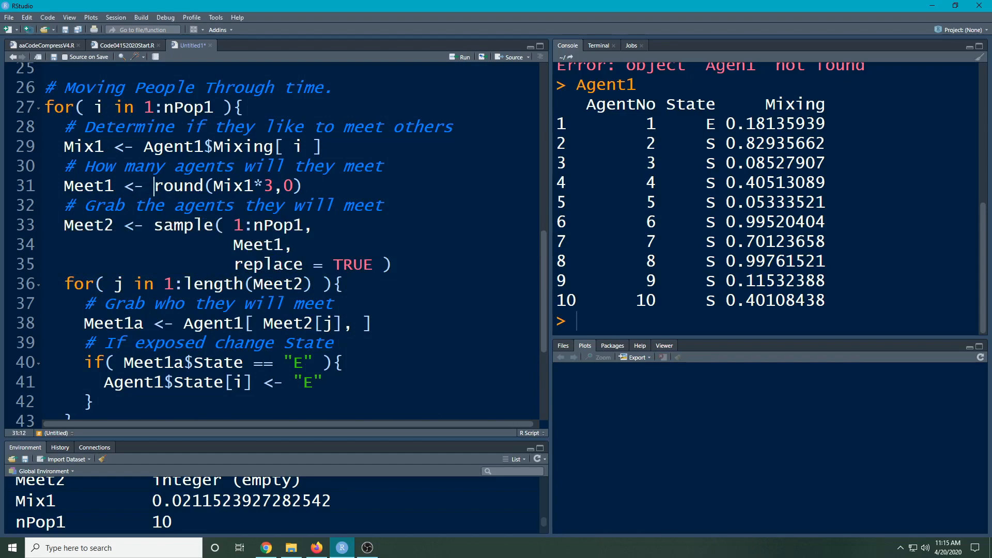
{"action": "left_click", "coordinate": [311, 185]}
{"action": "type", "text": " +"}
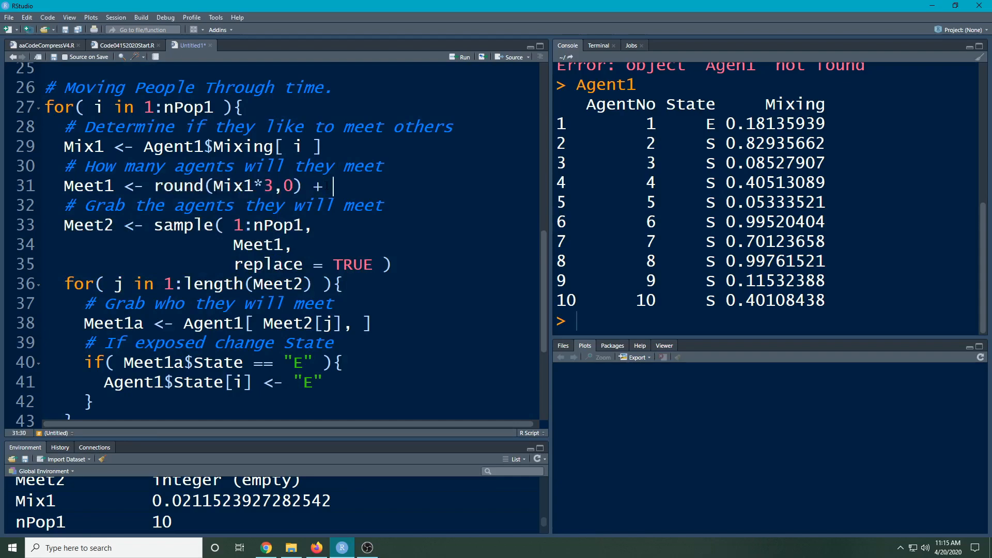
{"action": "type", "text": "1"}
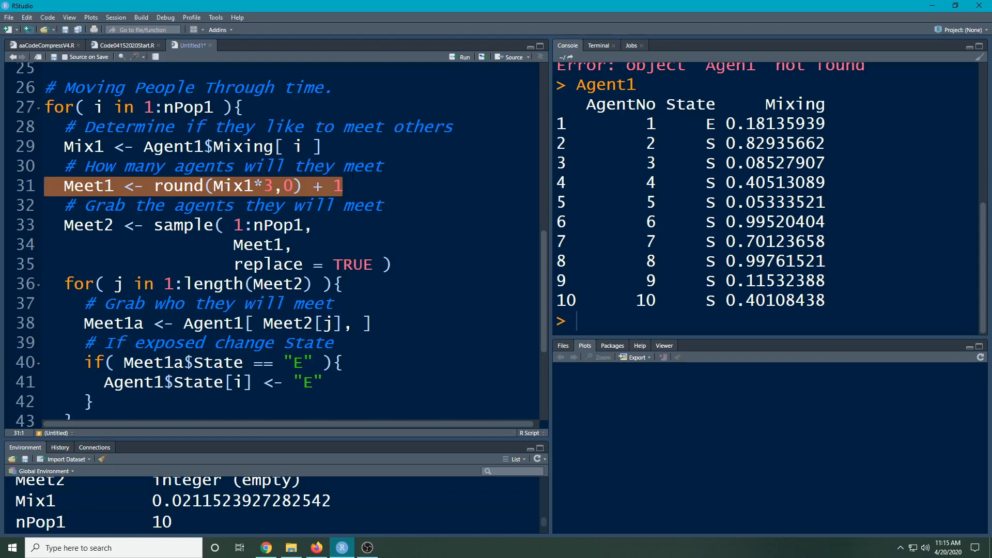
{"action": "left_click", "coordinate": [373, 264]}
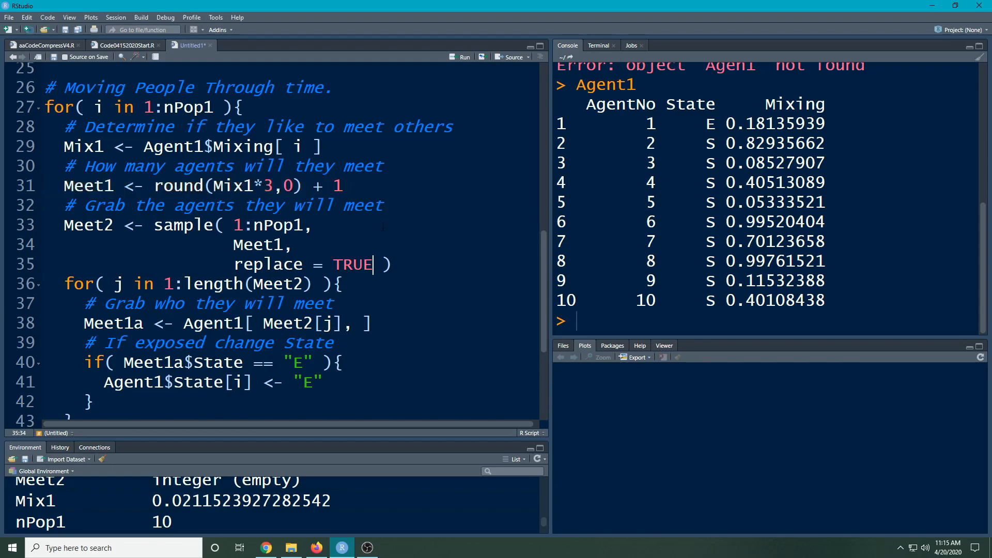
{"action": "key", "text": "Enter"}
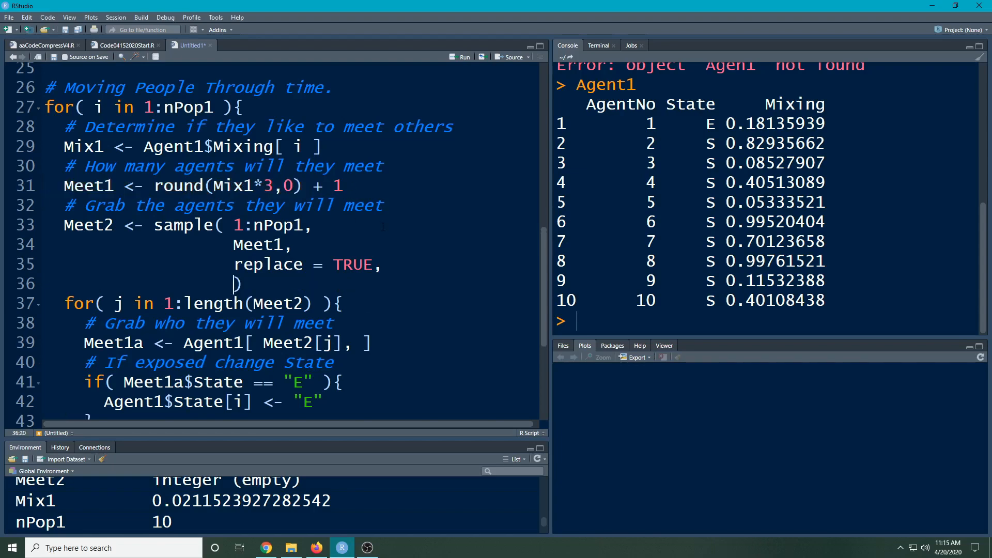
Add prob = Agent1$Mixing to the sample() call.
{"action": "type", "text": "prob ="}
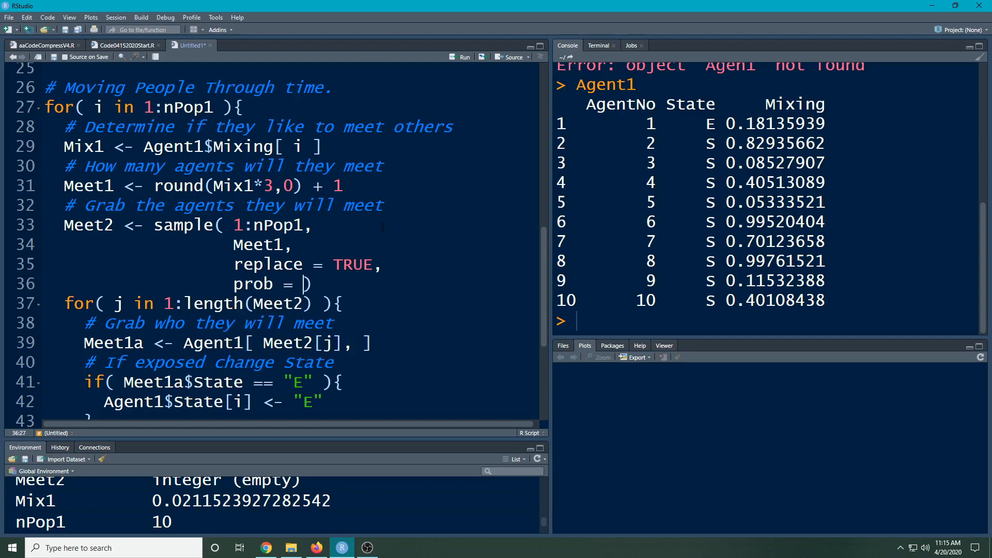
{"action": "type", "text": "A"}
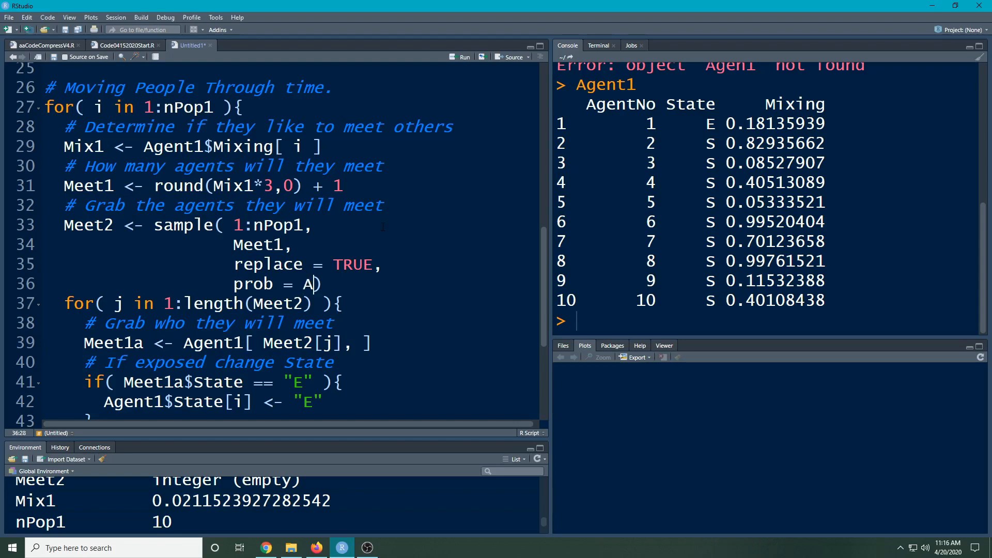
{"action": "type", "text": "gent1$Mixing"}
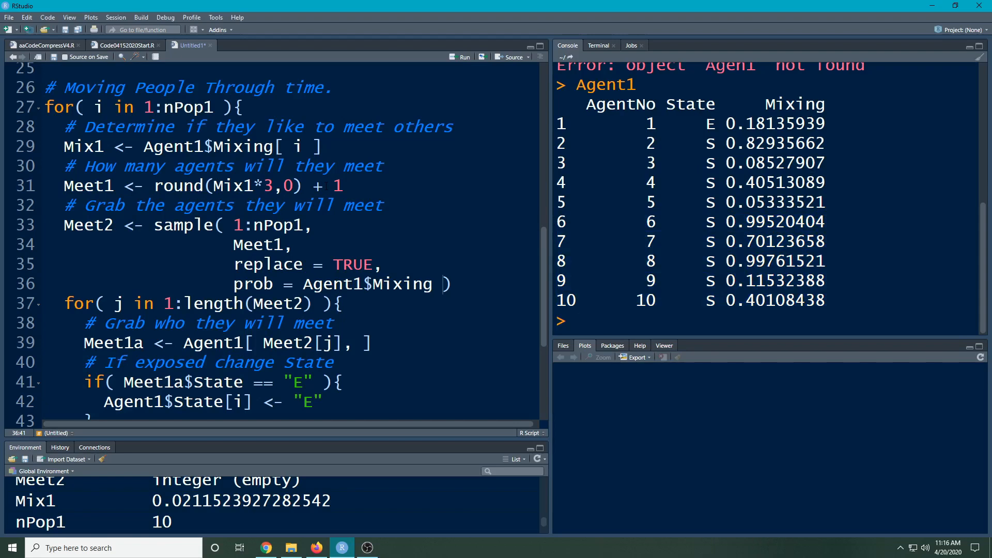
{"action": "scroll", "scroll_direction": "down", "scroll_amount": 3}
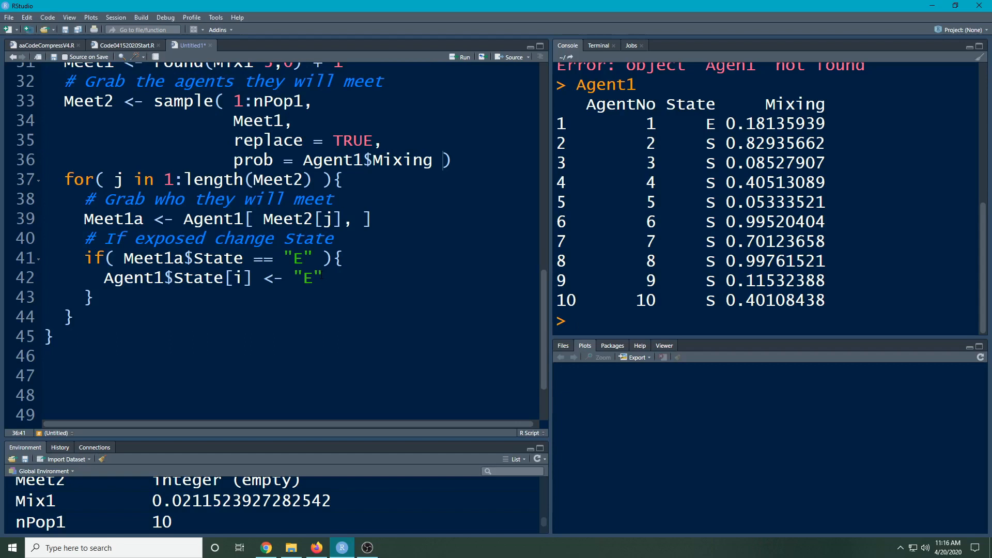
Add Urand1 <- runif(1,0,1) and wrap the exposure assignment in if (Urand1 < 0.5).
{"action": "left_click", "coordinate": [342, 257]}
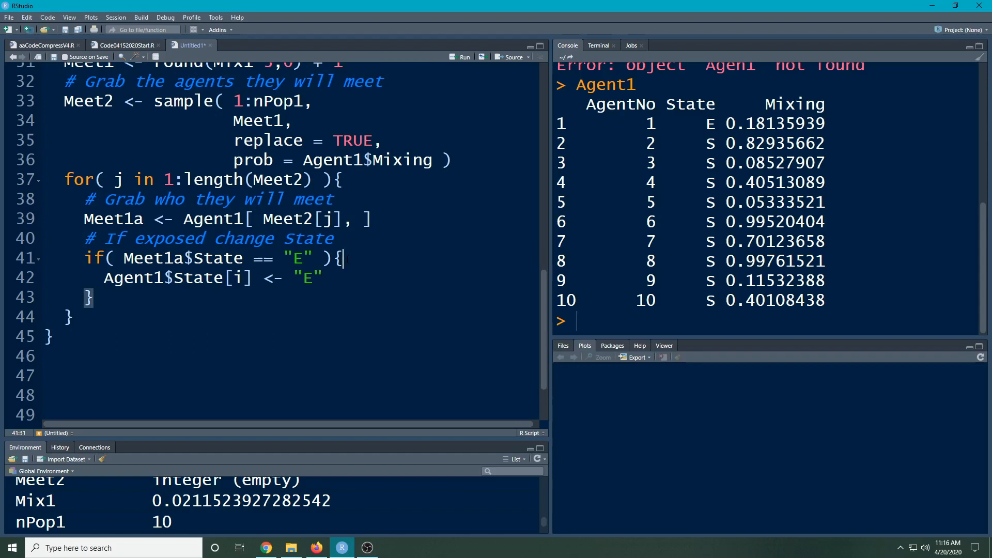
{"action": "type", "text": "Ura"}
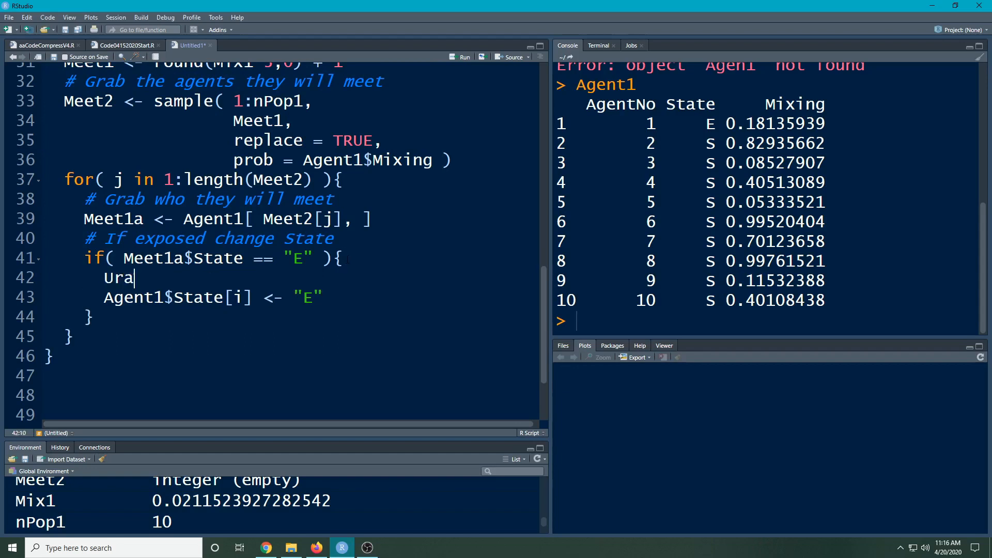
{"action": "type", "text": "nd1 <- ru"}
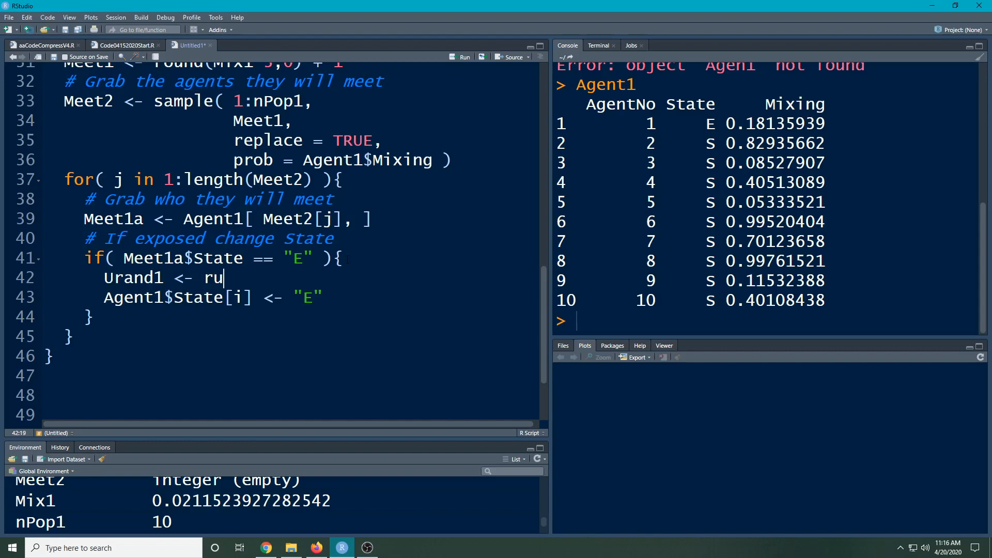
{"action": "type", "text": "nif(1"}
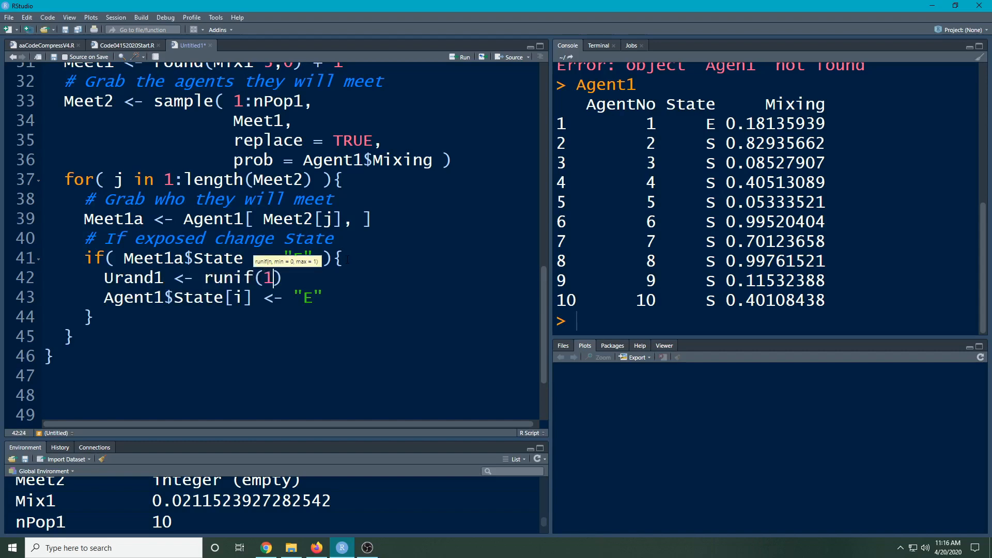
{"action": "type", "text": ",0,1"}
{"action": "type", "text": "if( "}
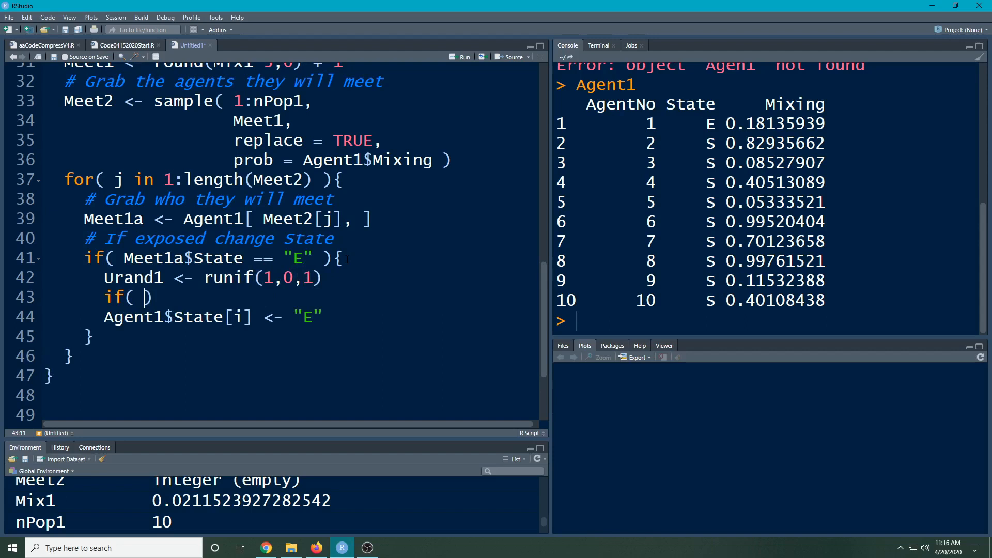
{"action": "type", "text": "Urand1"}
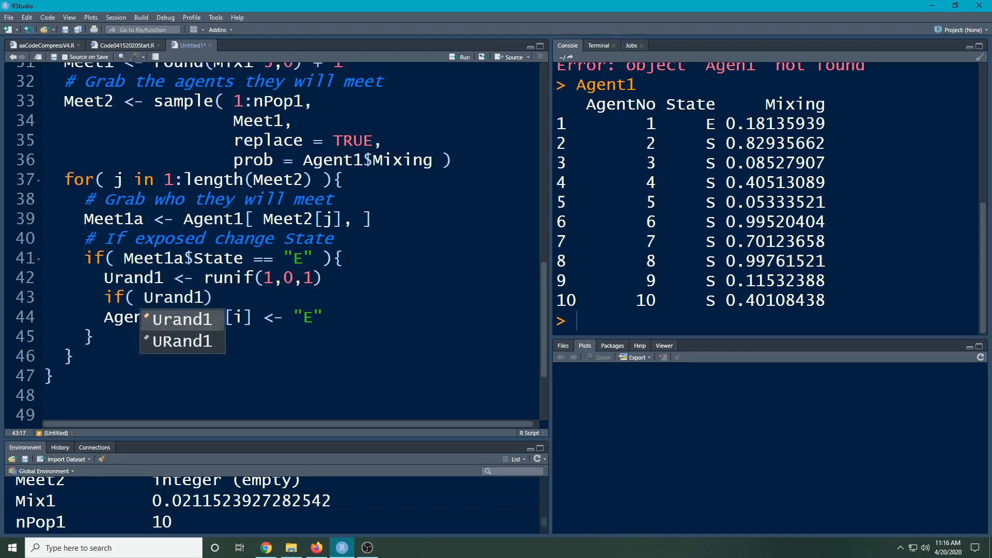
{"action": "type", "text": "< 0.5"}
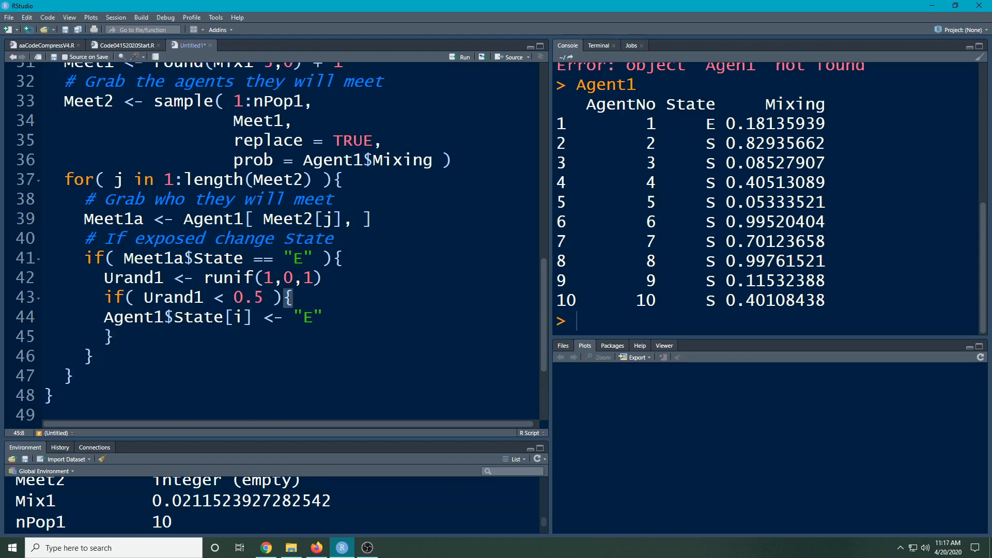
{"action": "left_click", "coordinate": [93, 317]}
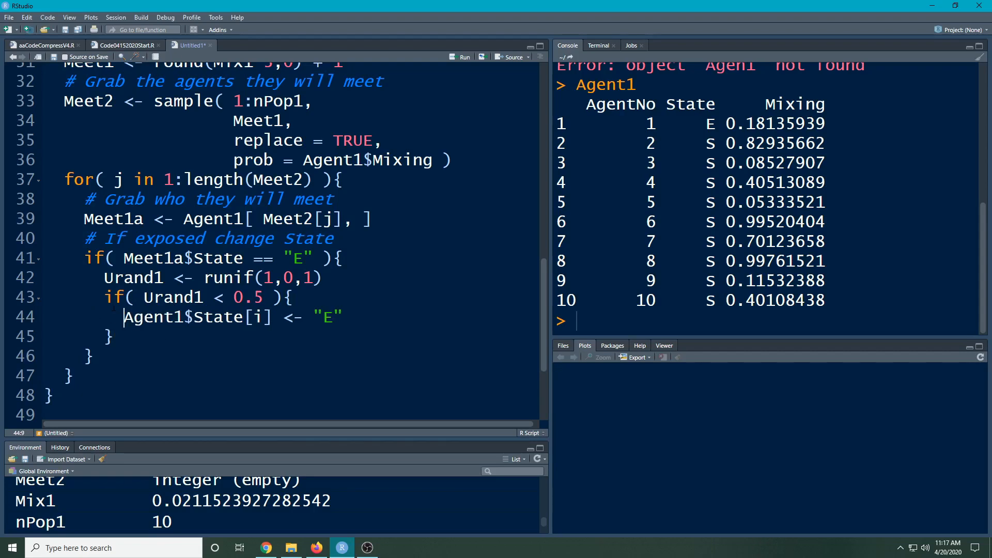
Run the time loop (lines 26–48) and print Agent1, showing only agent 1 exposed.
{"action": "scroll", "scroll_direction": "up", "scroll_amount": 3}
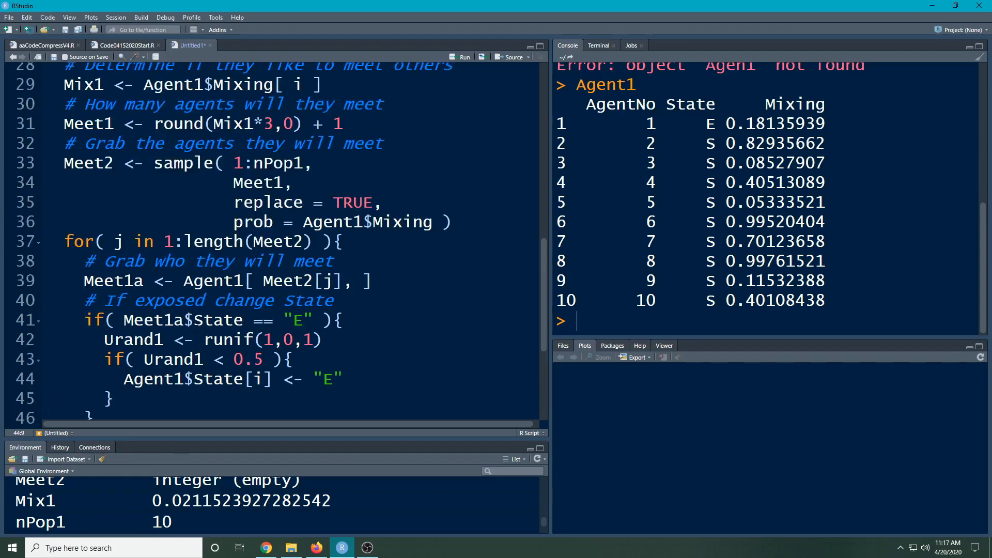
{"action": "scroll", "scroll_direction": "up", "scroll_amount": 3}
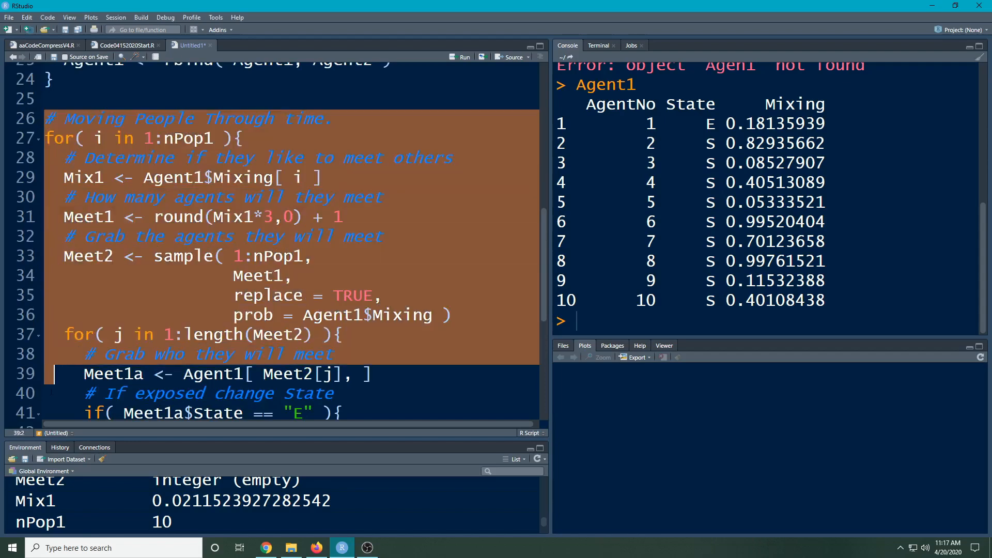
{"action": "scroll", "scroll_direction": "down", "scroll_amount": 3}
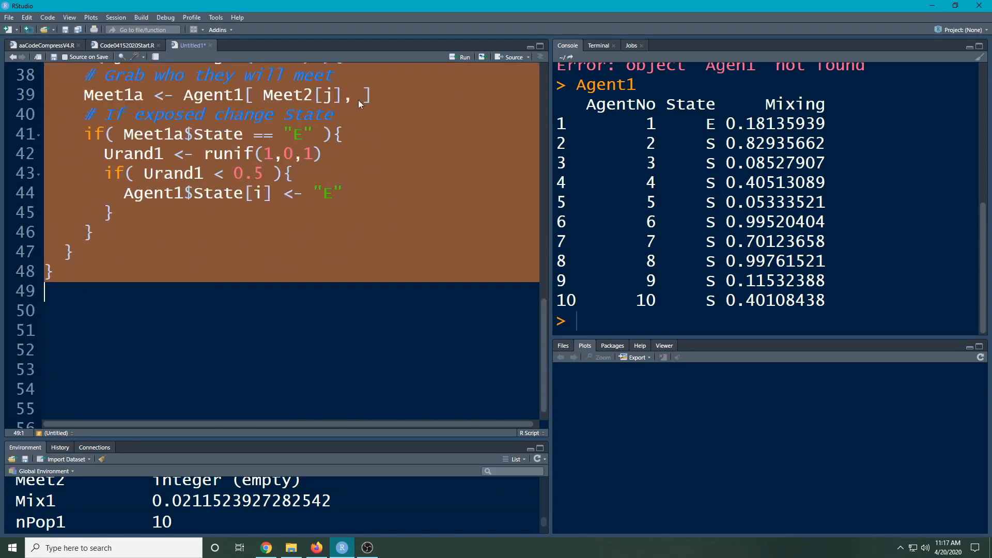
{"action": "left_click", "coordinate": [463, 57]}
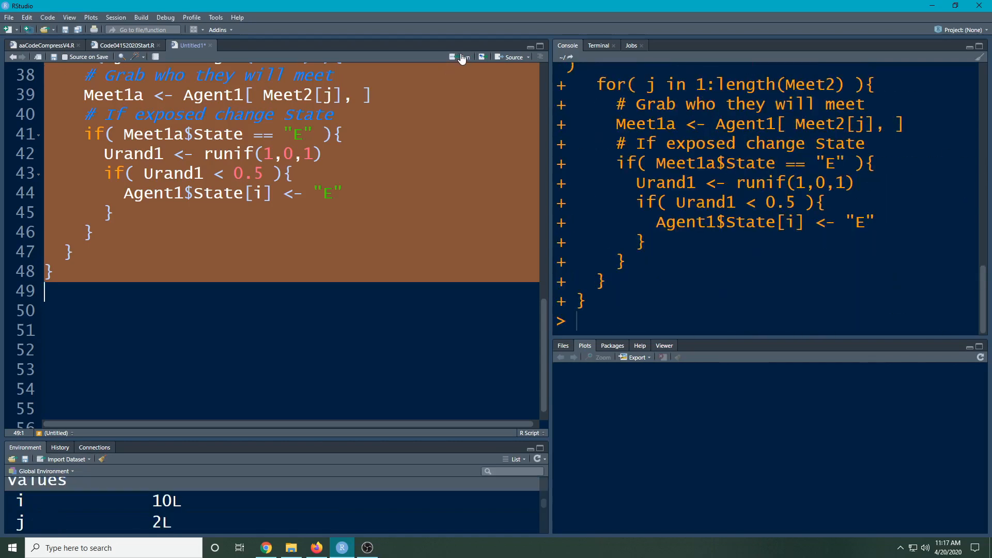
{"action": "type", "text": "A"}
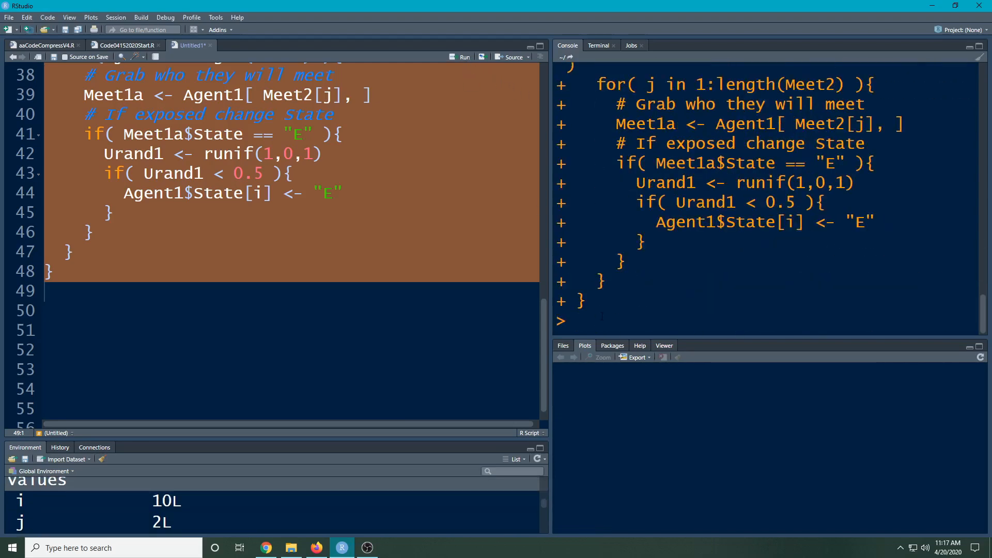
{"action": "type", "text": "Agen"}
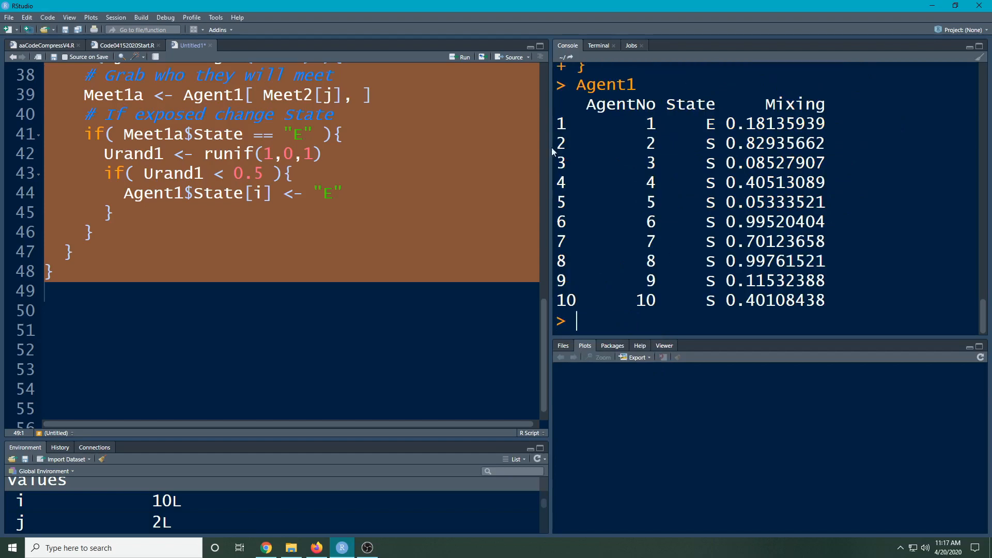
{"action": "mouse_move", "coordinate": [424, 62]}
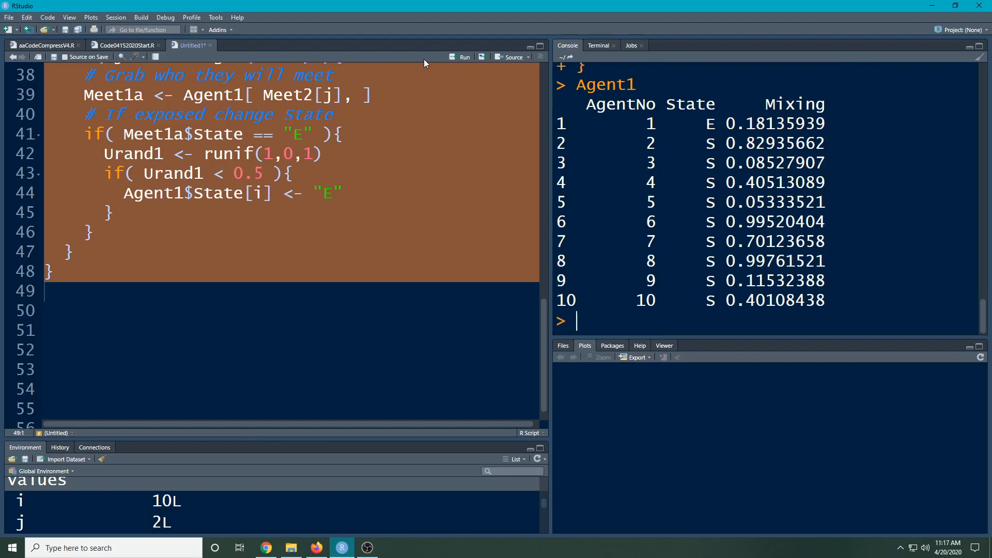
Rerun the time loop and reprint Agent1, now showing all ten agents in state E.
{"action": "scroll", "scroll_direction": "up", "scroll_amount": 3}
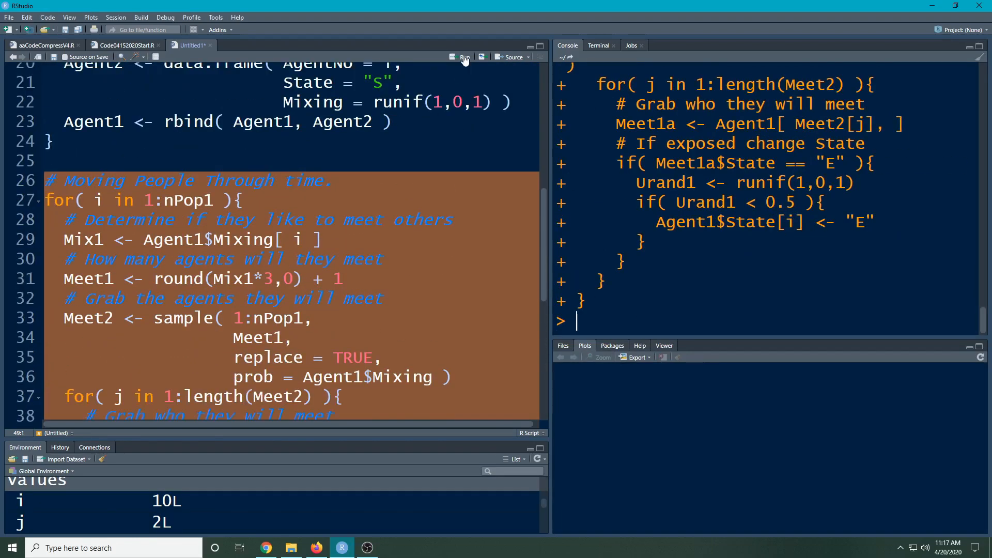
{"action": "left_click", "coordinate": [464, 57]}
{"action": "type", "text": "a"}
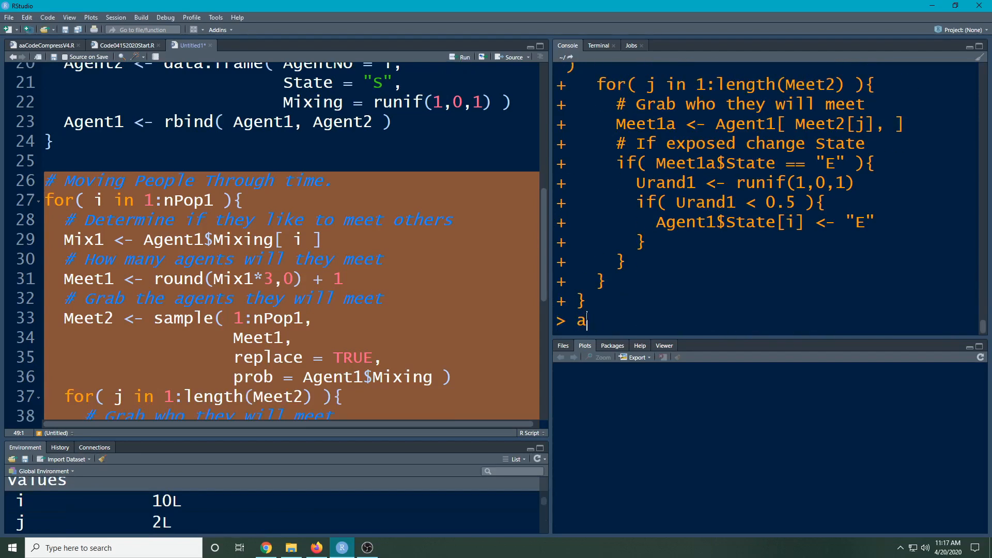
{"action": "type", "text": "Agent1"}
{"action": "key", "text": "Return"}
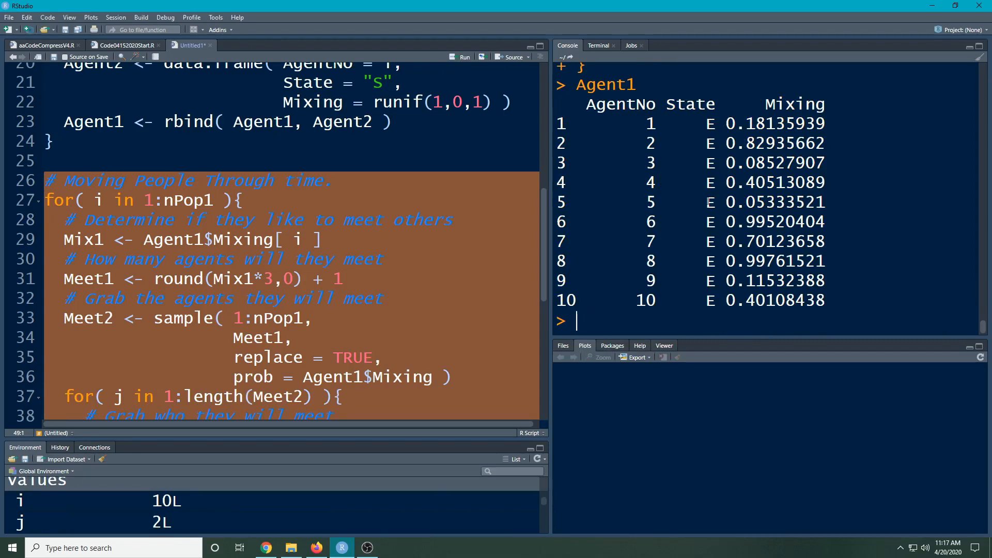
{"action": "scroll", "scroll_direction": "down", "scroll_amount": 3}
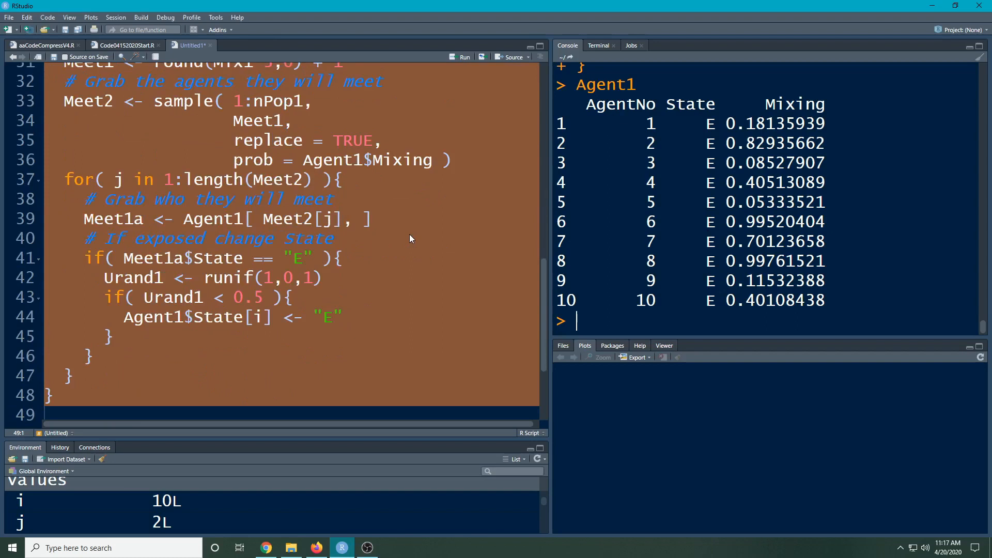